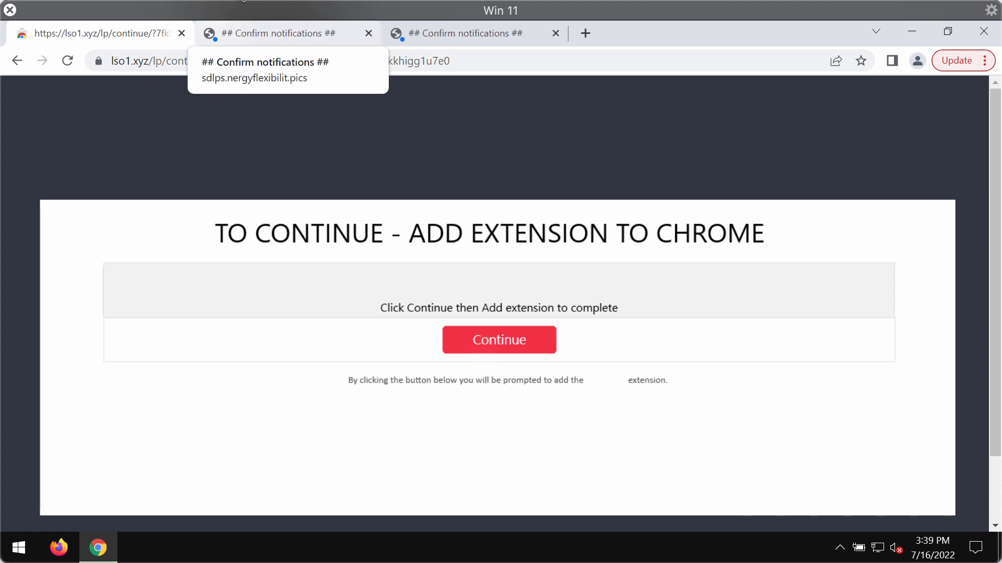
mouse_move(286, 109)
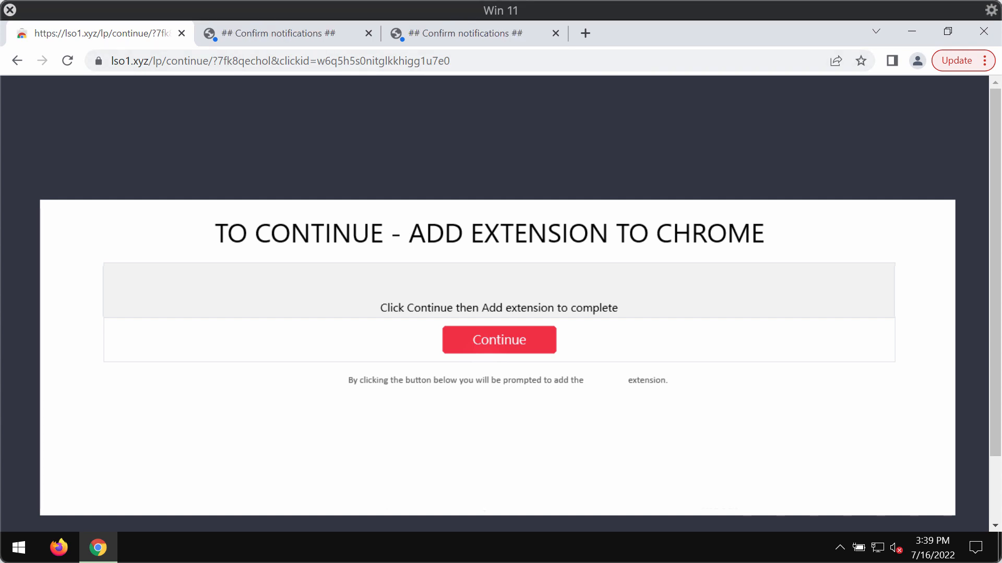
Step: Continue past the add-extension prompt and close the Google pop-up window
click(498, 339)
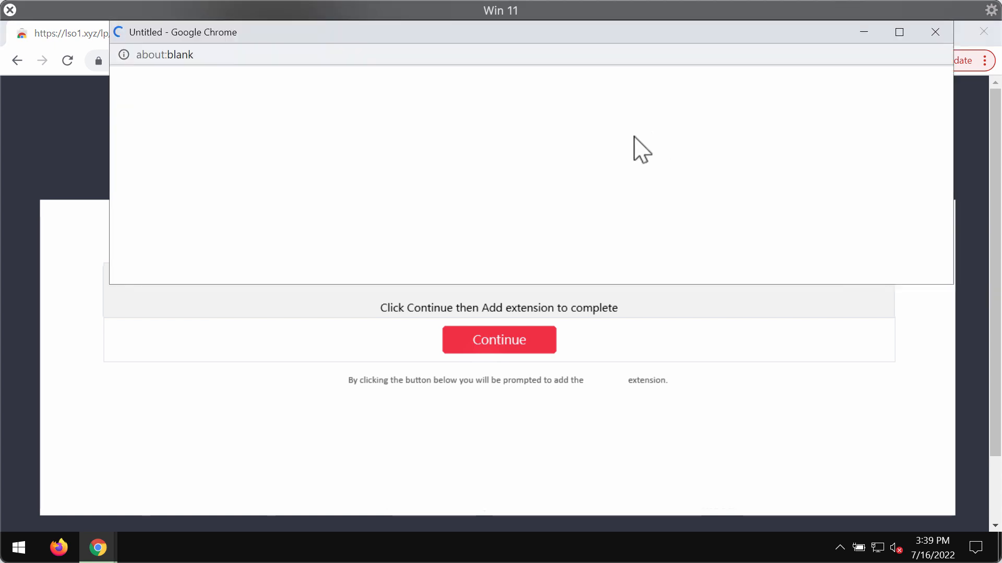
click(499, 339)
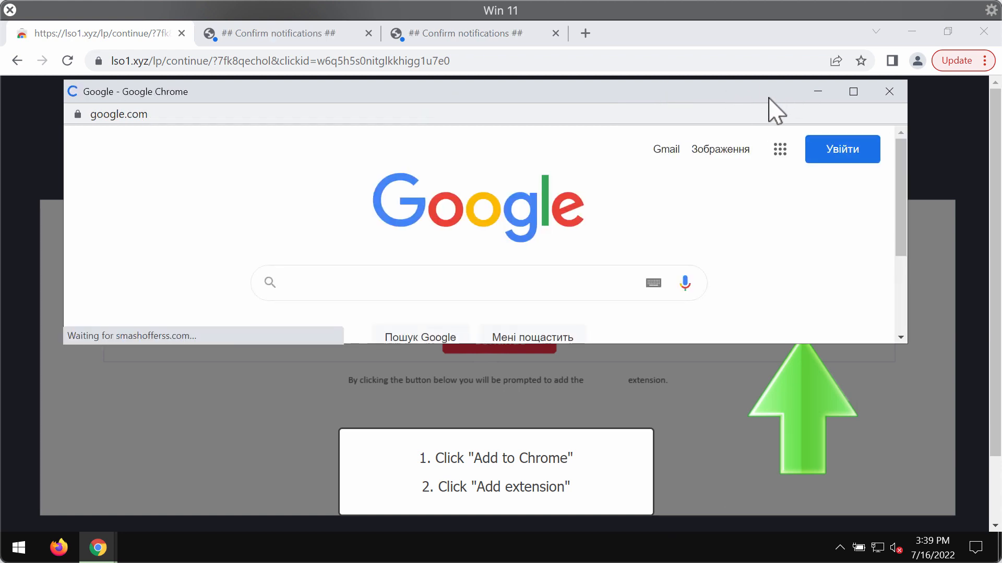
click(888, 91)
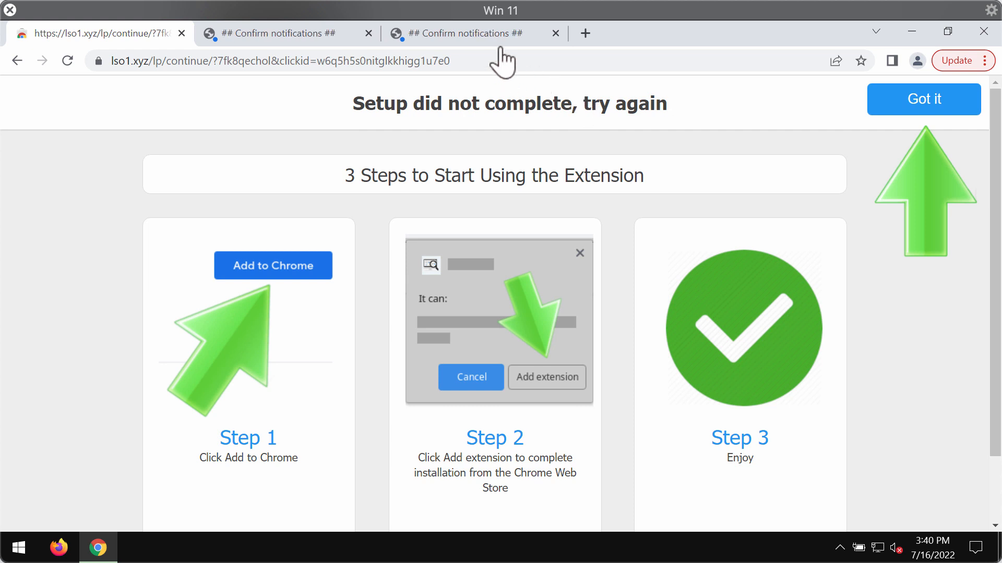
mouse_move(546, 45)
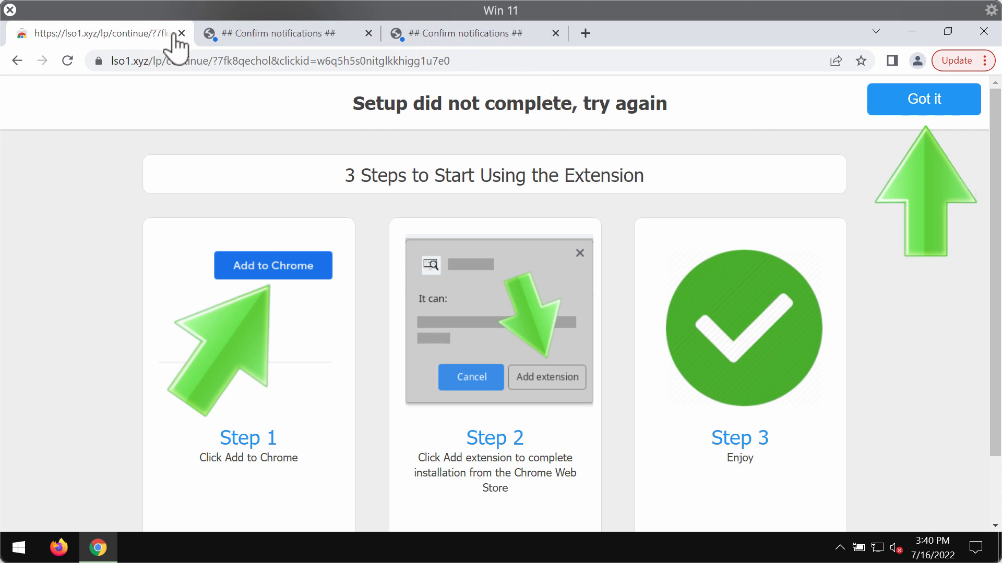
mouse_move(158, 97)
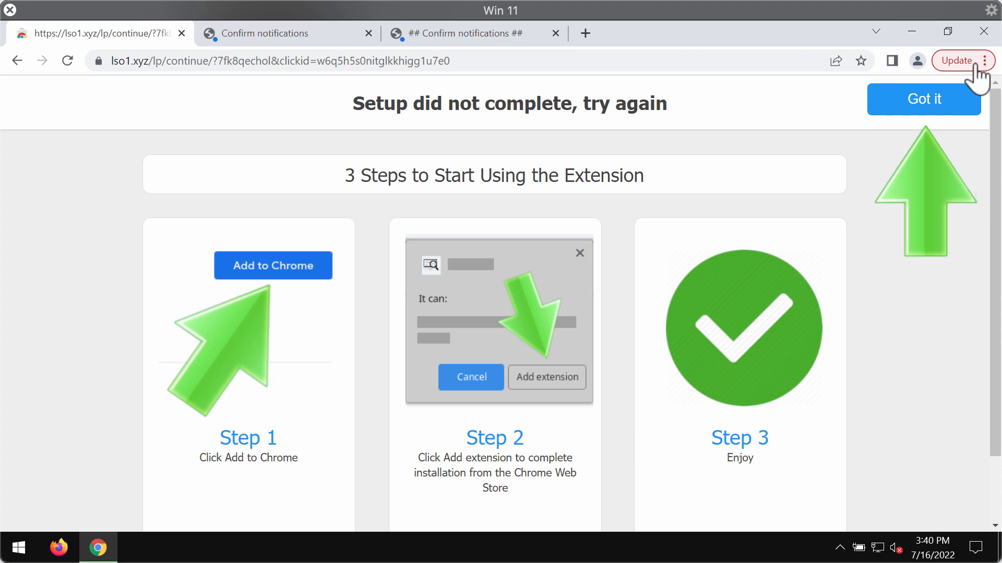
Step: Open Chrome's three-dot Update menu showing the out-of-date notice and More tools
click(986, 60)
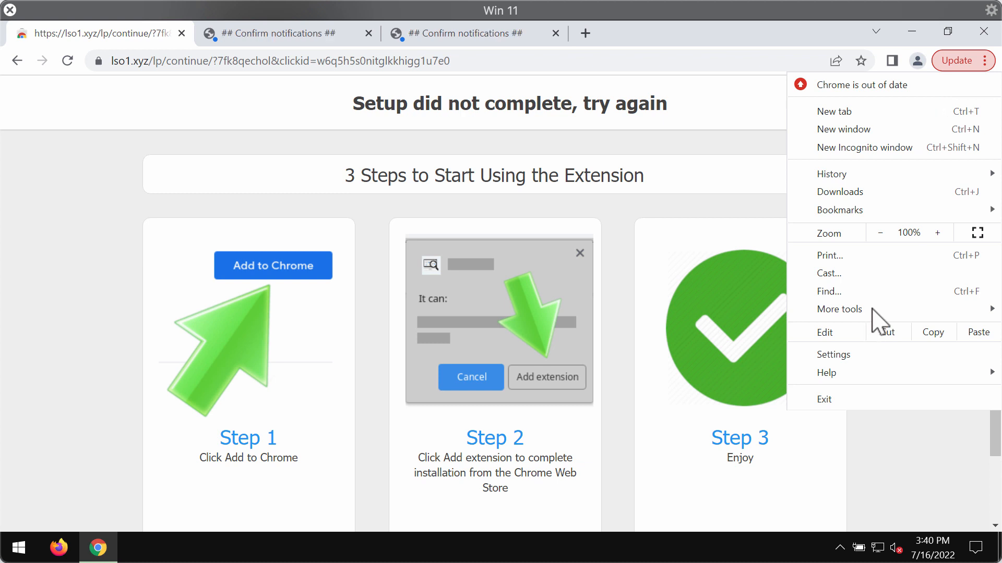
click(839, 309)
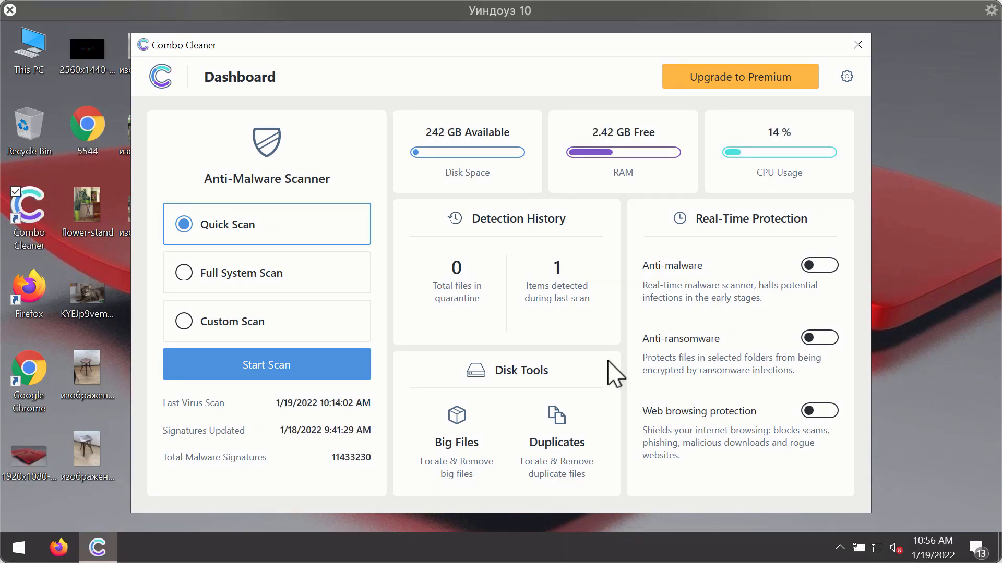
mouse_move(655, 160)
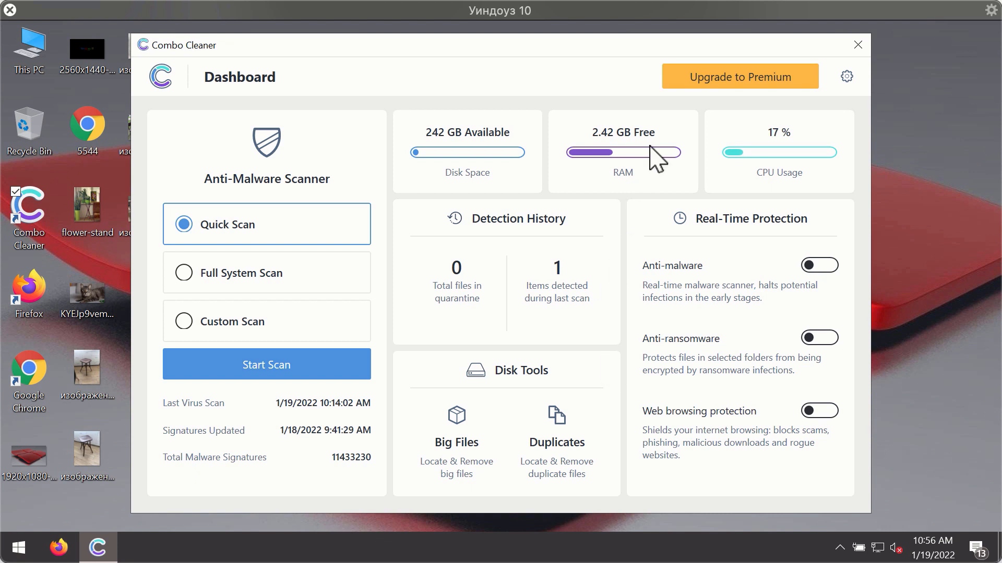
mouse_move(570, 179)
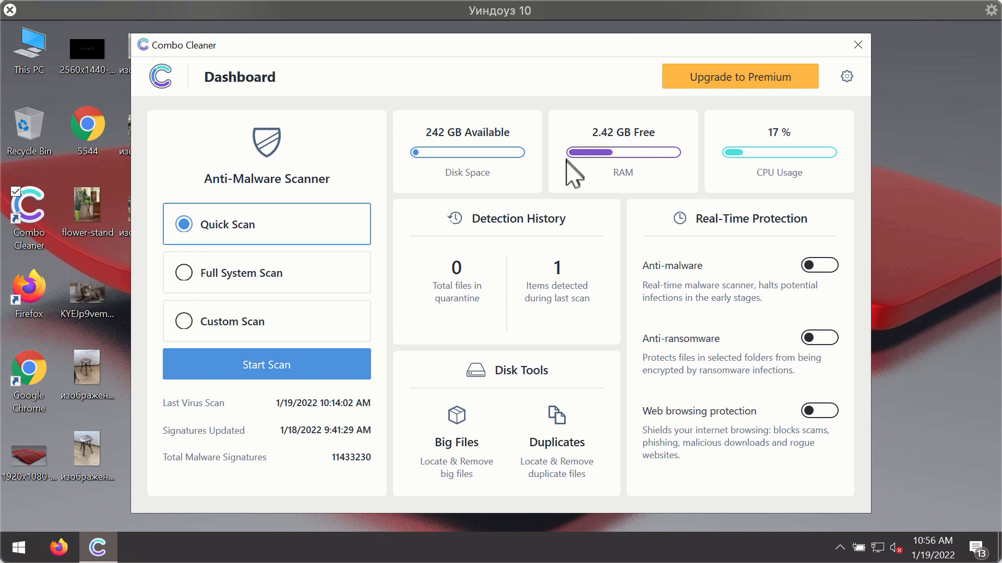
mouse_move(247, 240)
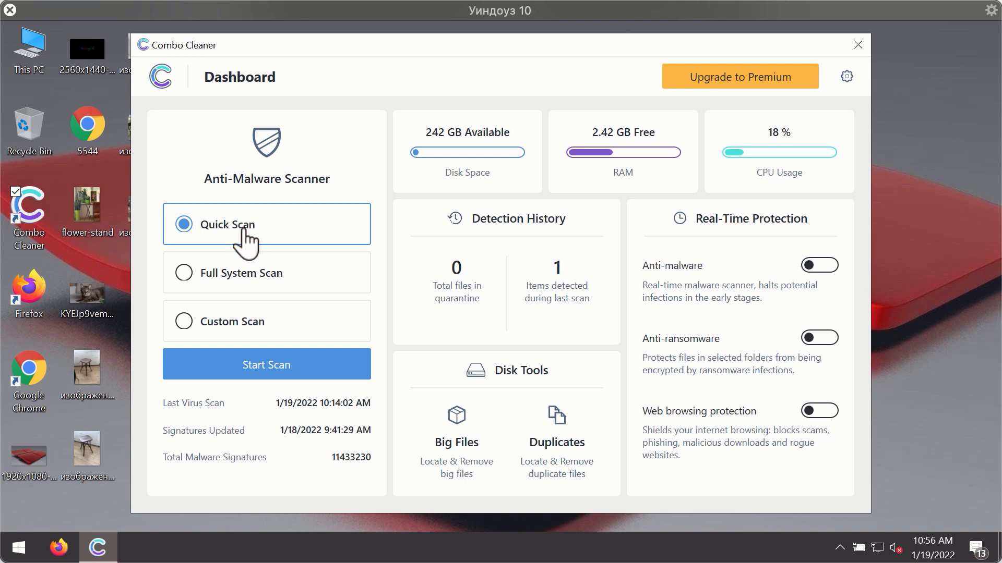
mouse_move(310, 384)
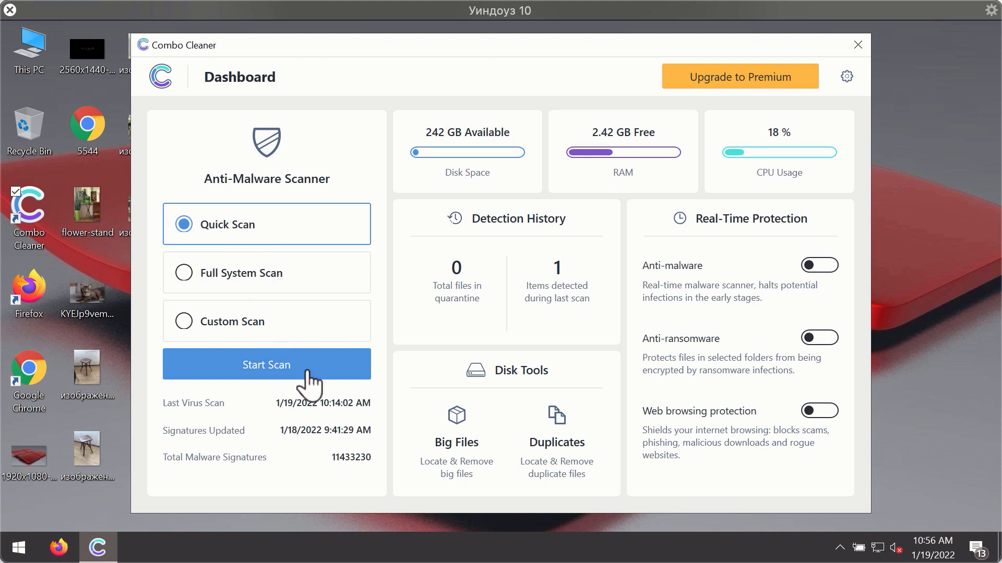
click(266, 364)
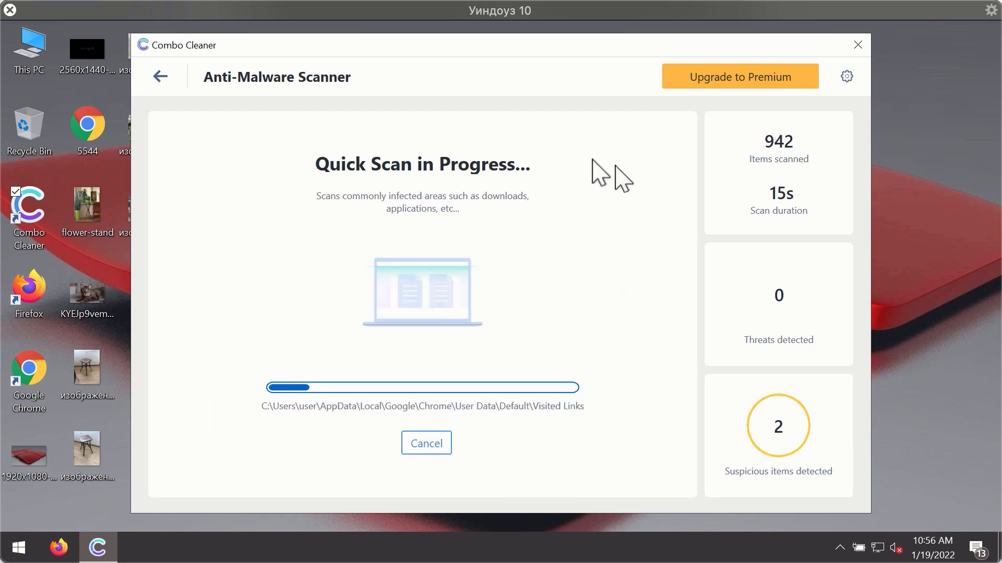
mouse_move(556, 83)
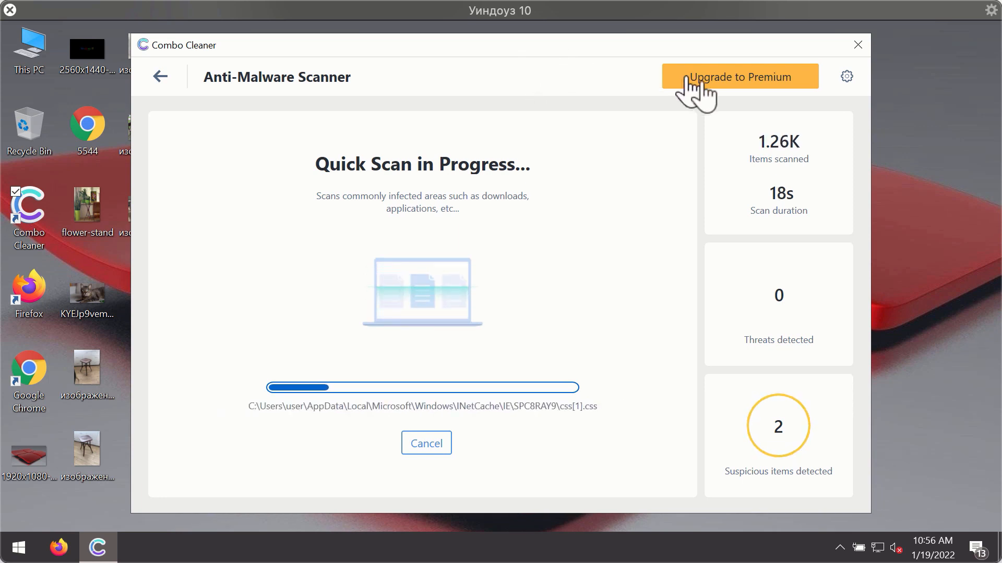
mouse_move(848, 82)
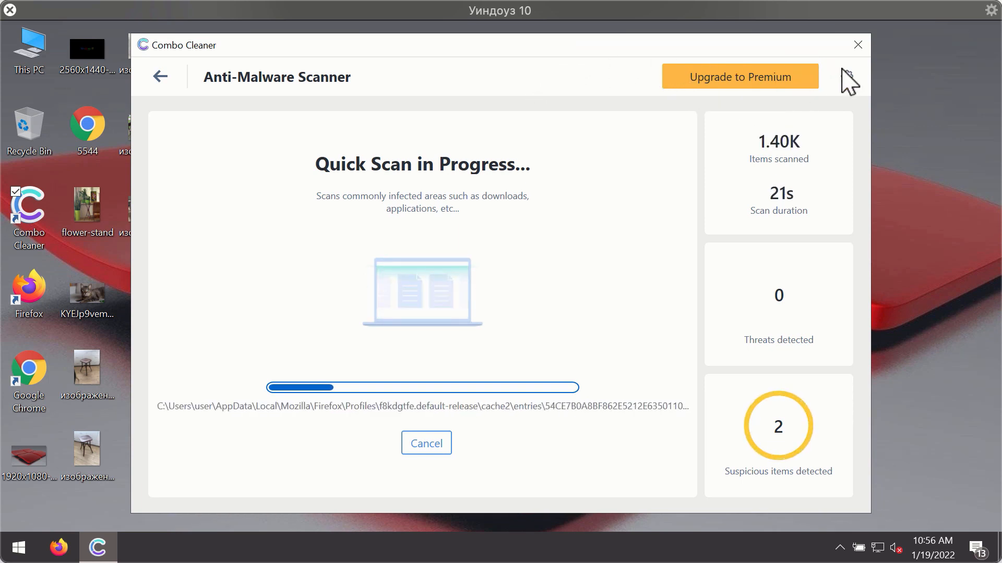
Step: Open Combo Cleaner Settings on the Anti-Ransomware tab, with no protected folders or trusted programs
click(846, 82)
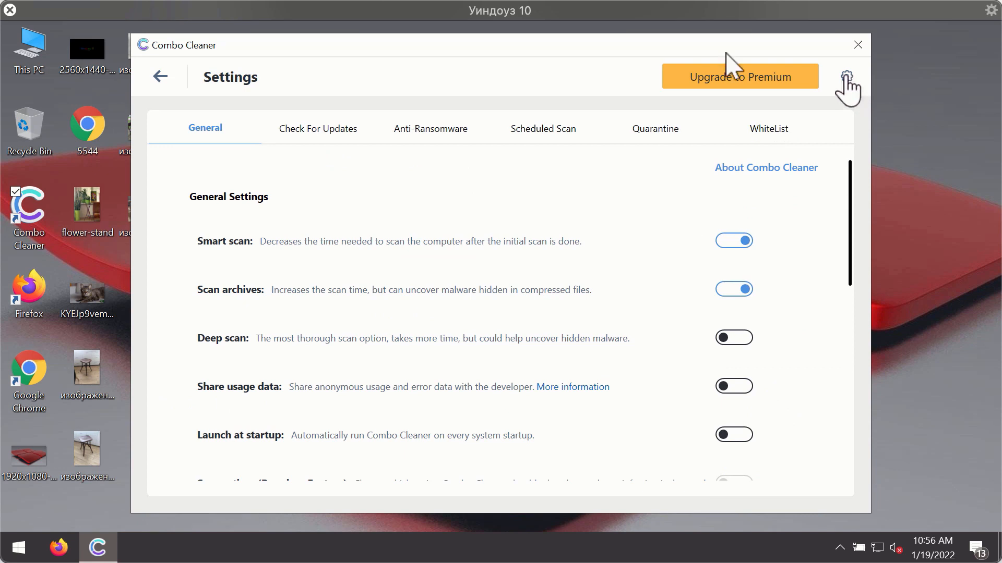
mouse_move(424, 131)
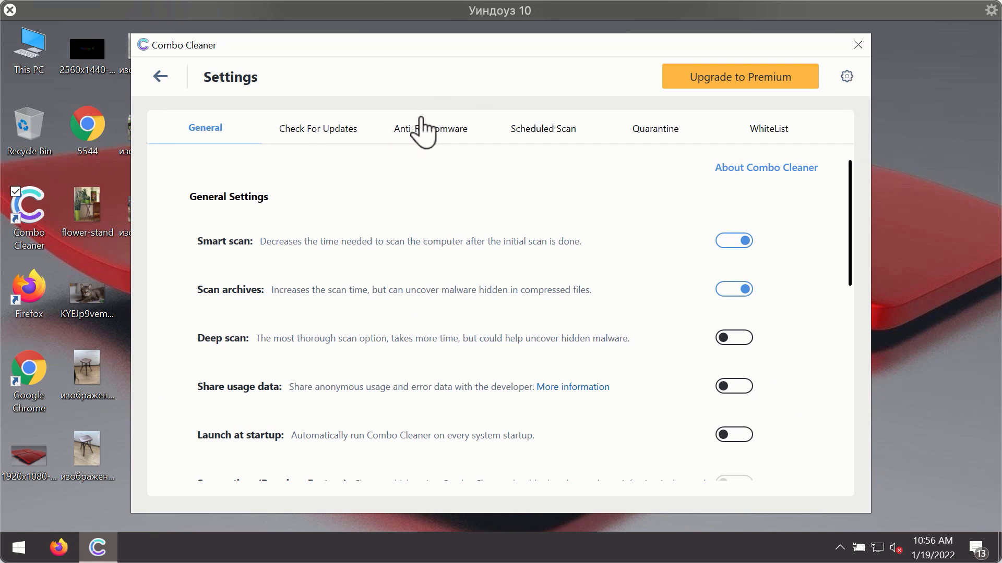
click(430, 128)
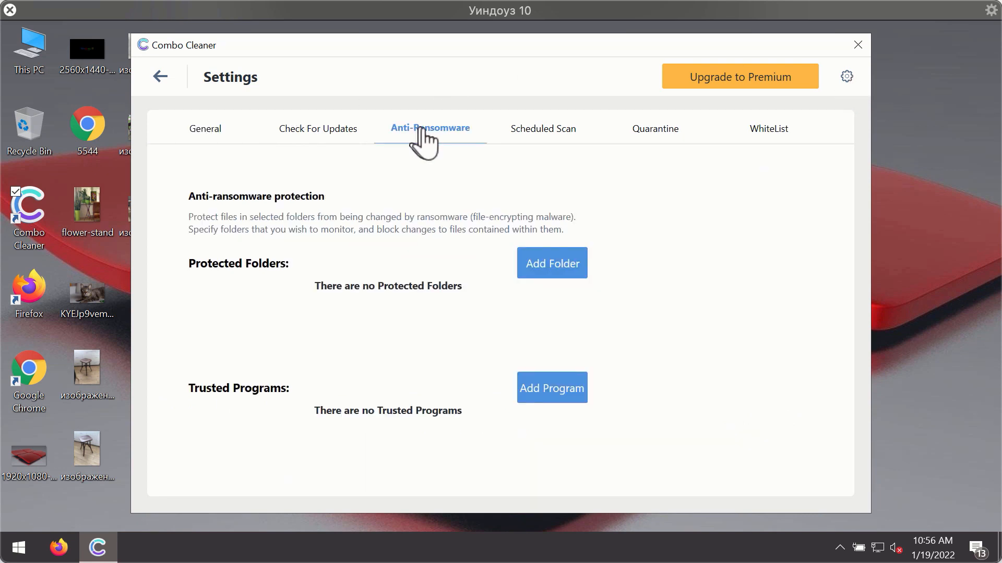
mouse_move(423, 138)
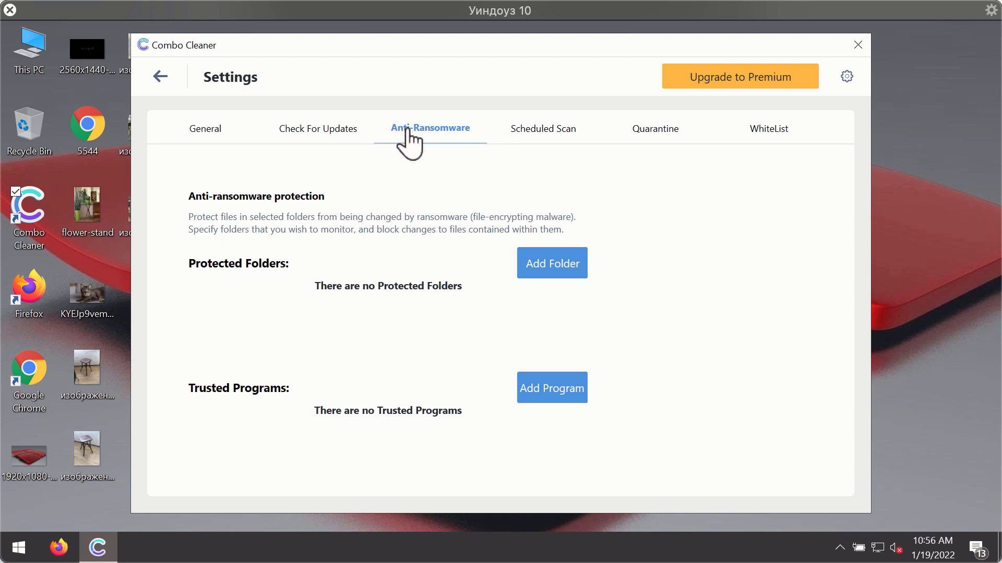
mouse_move(654, 107)
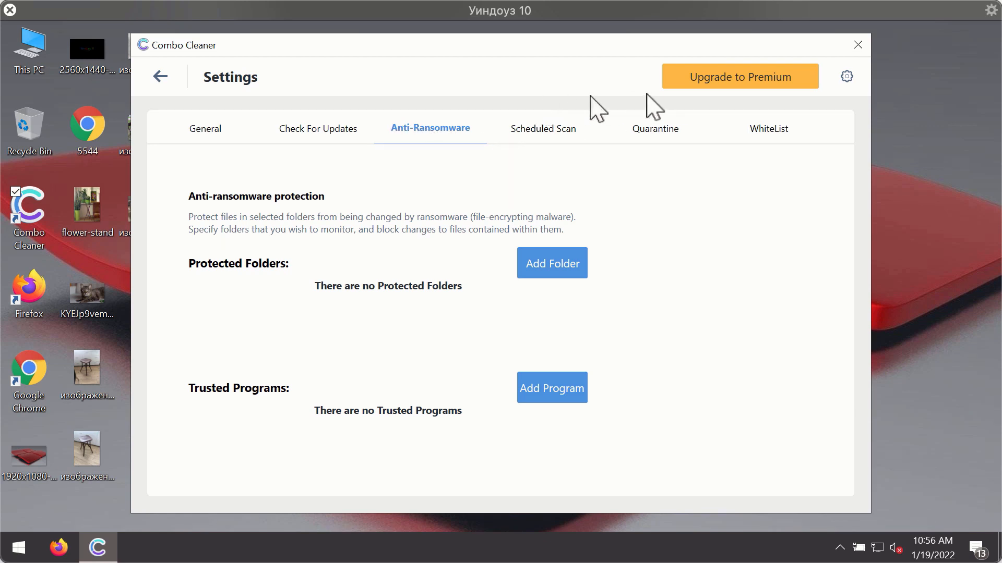
mouse_move(475, 134)
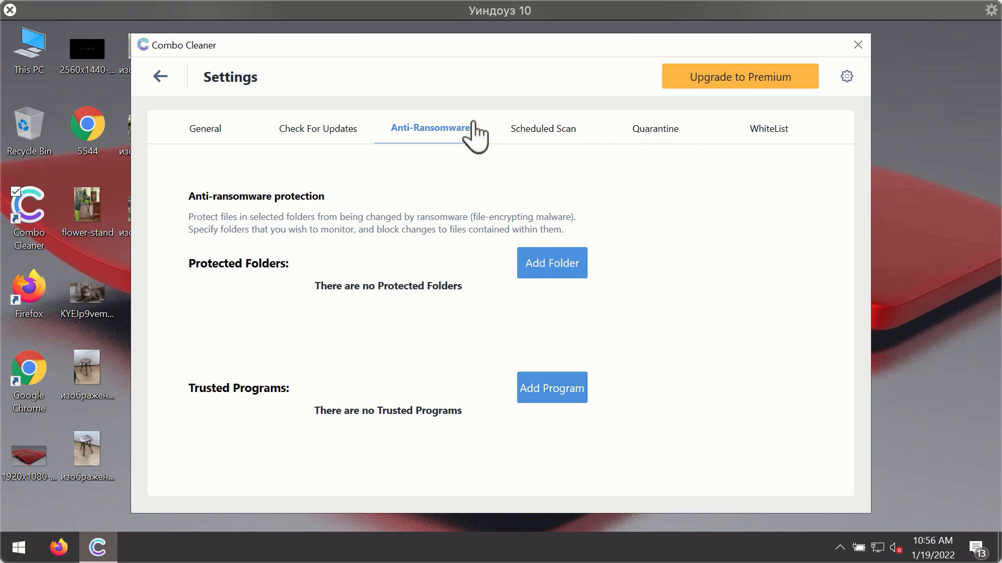
mouse_move(651, 151)
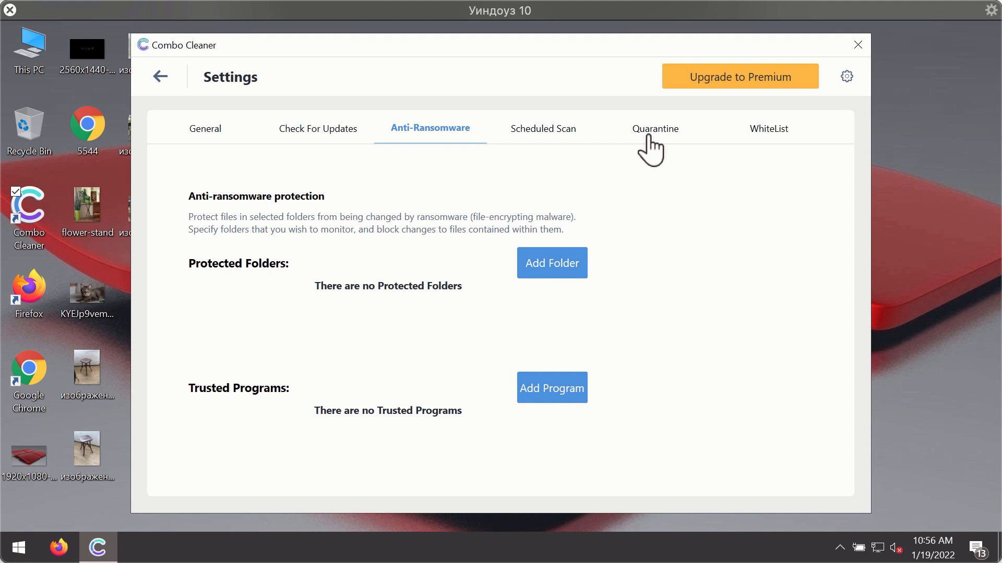
mouse_move(629, 150)
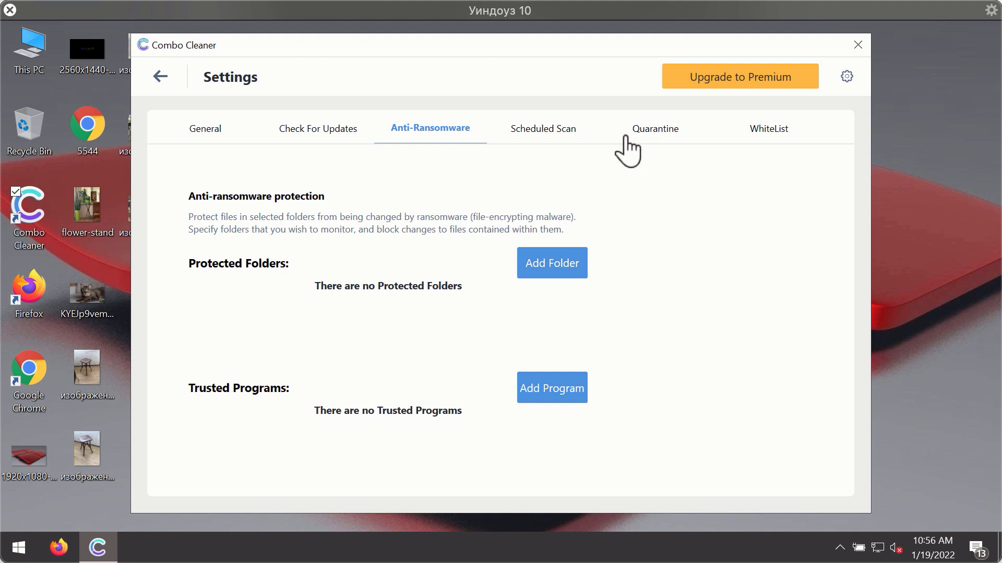
mouse_move(618, 69)
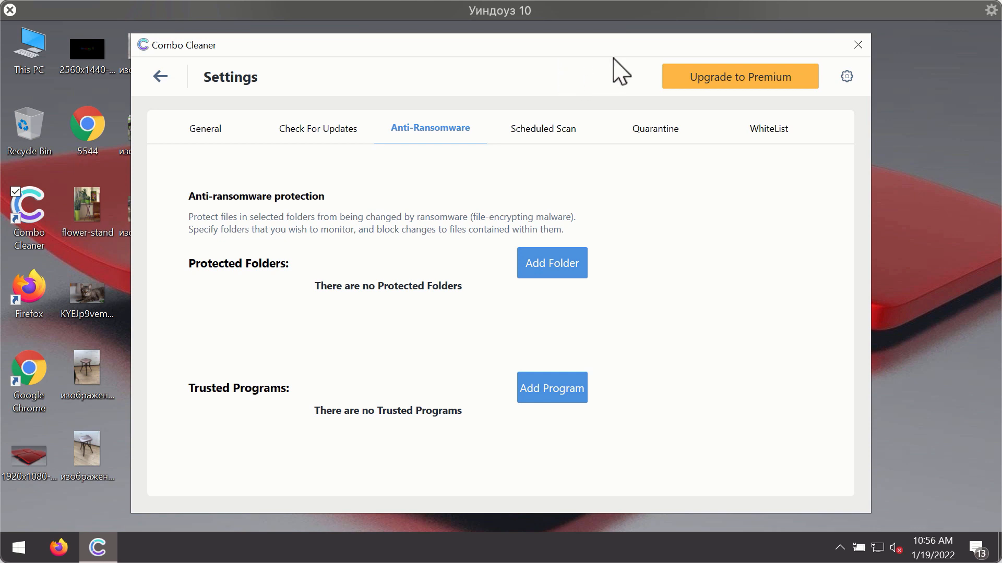
mouse_move(160, 76)
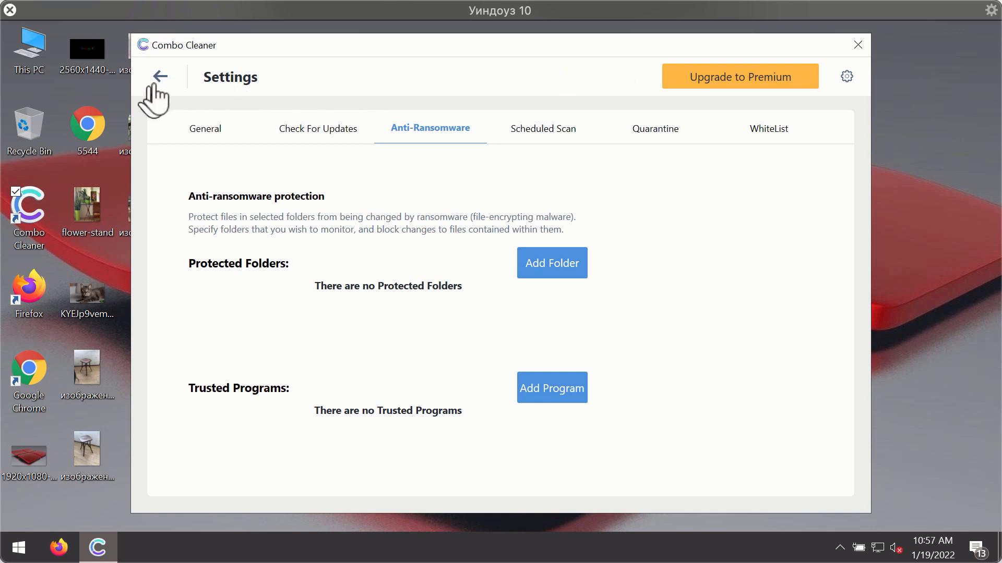
Step: Return to the quick scan, cancel it, and answer the confirmation about 2 suspicious items
click(161, 76)
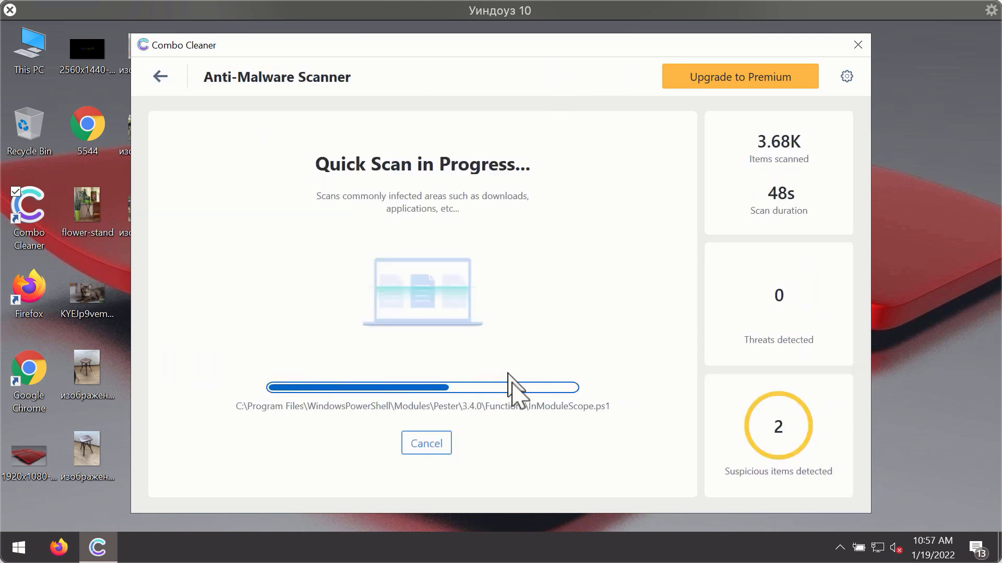
click(425, 443)
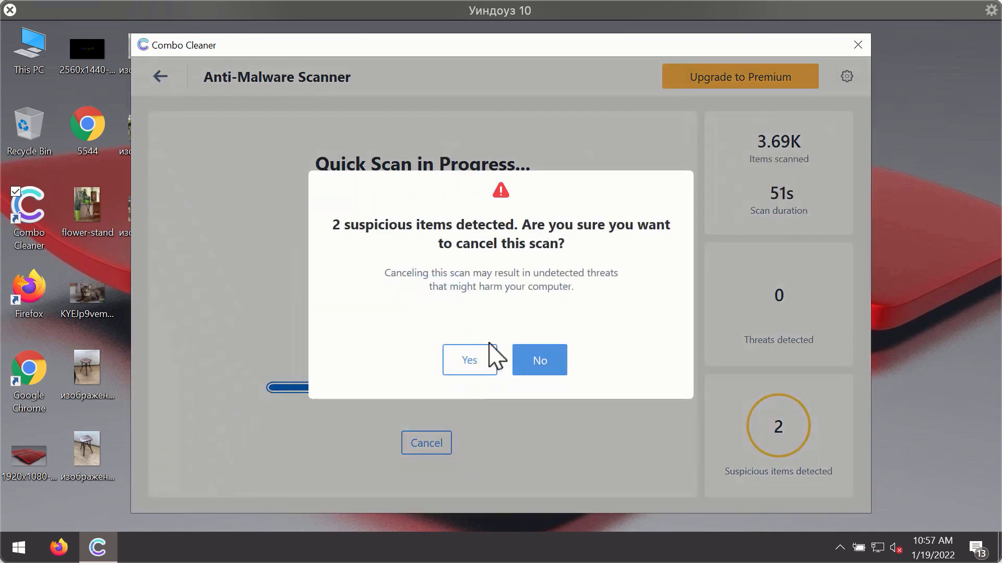
click(469, 359)
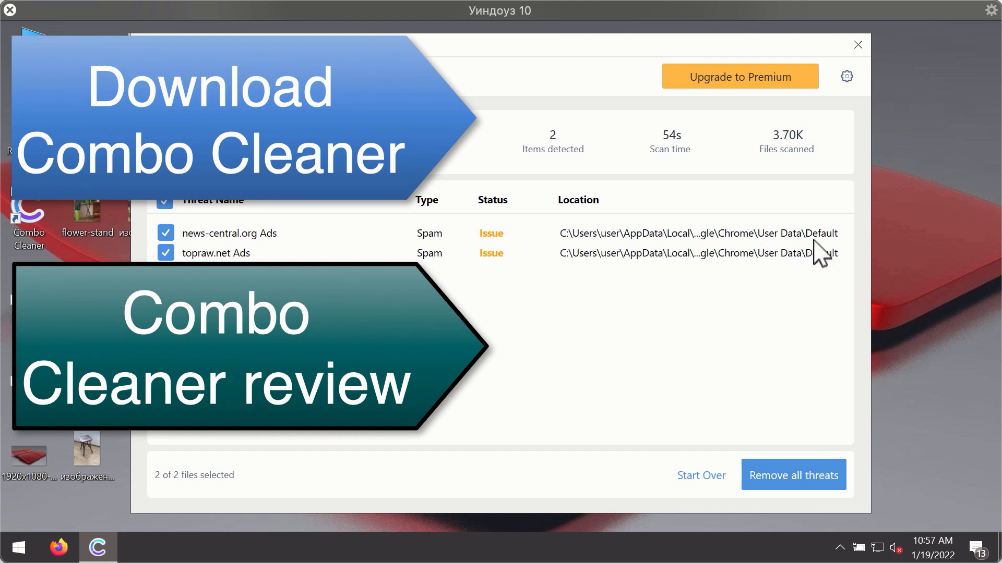
mouse_move(819, 159)
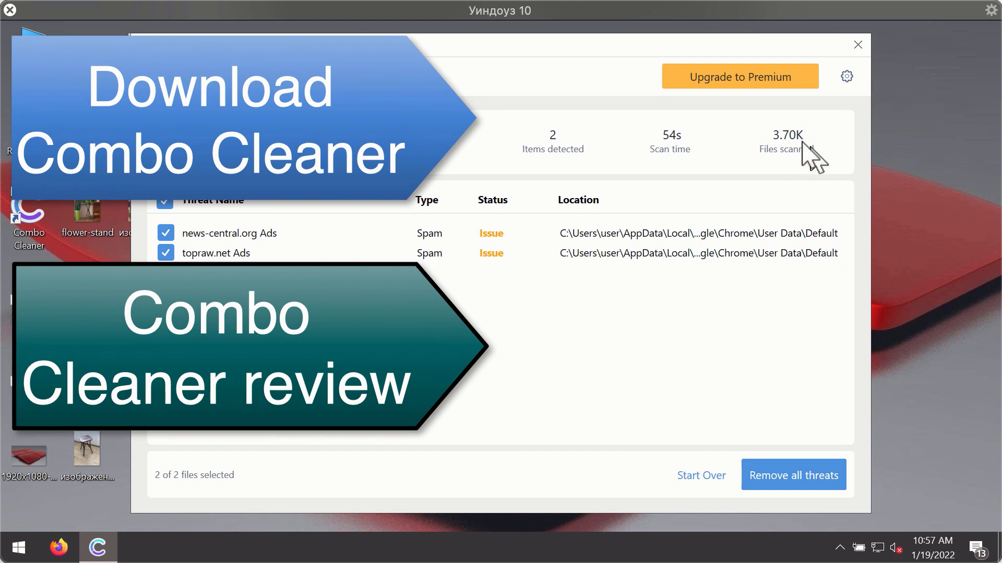
mouse_move(738, 262)
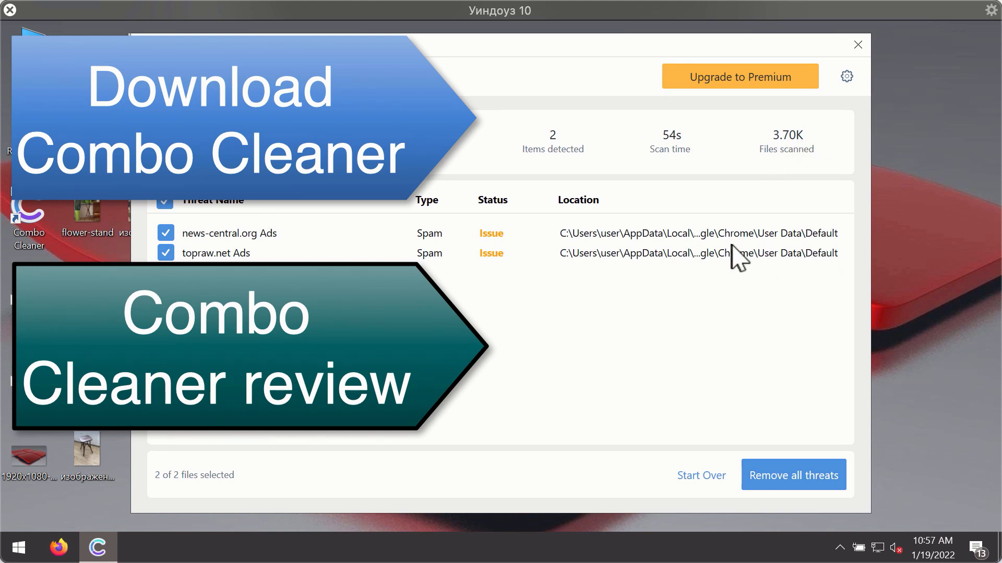
mouse_move(734, 242)
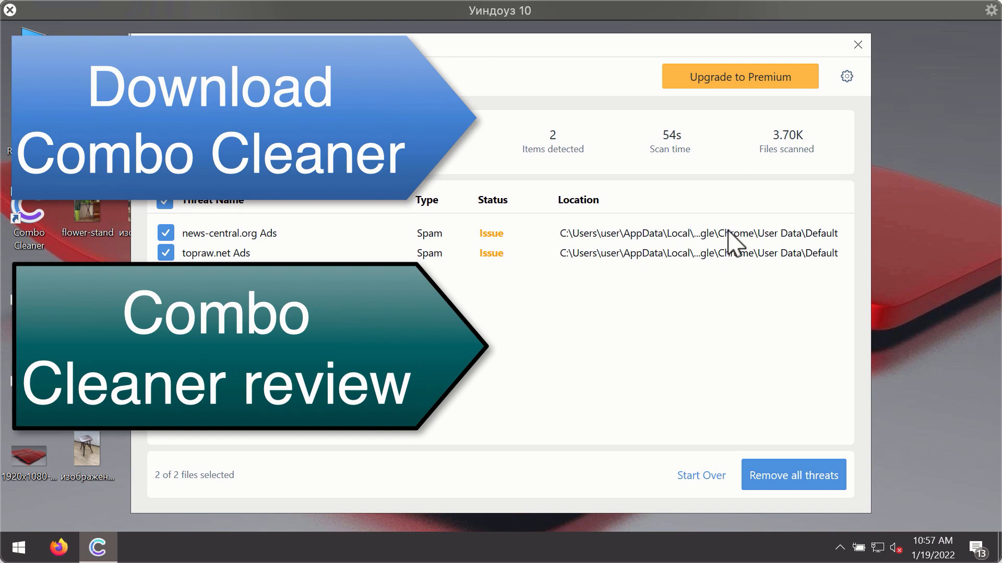